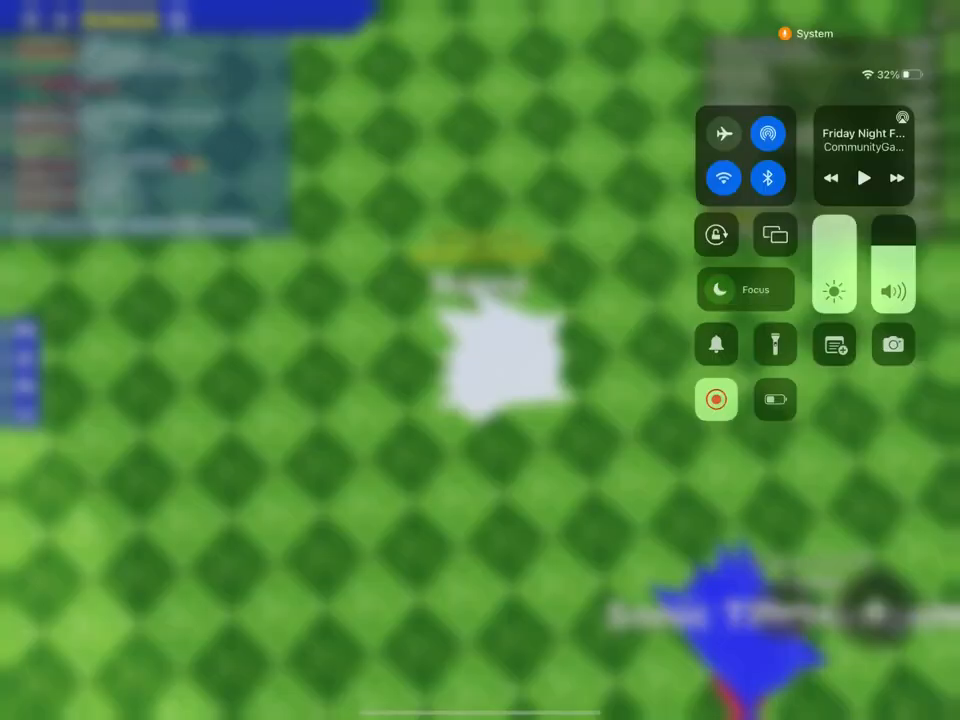
- Leave Roblox via Control Center's Now Playing widget for the FNF video in YouTube
click(864, 178)
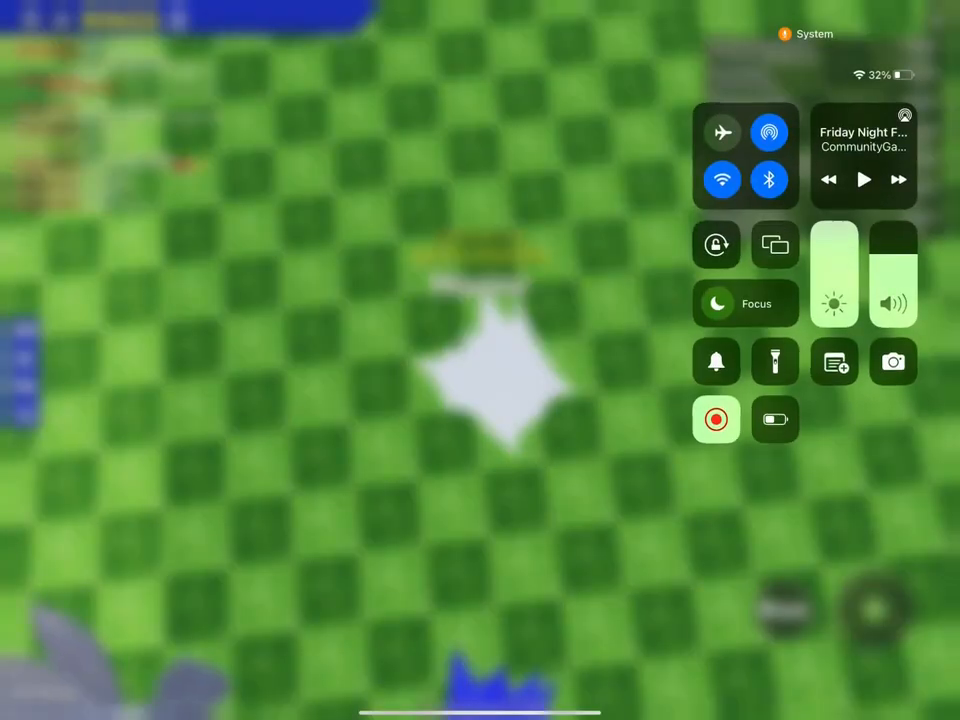
click(864, 180)
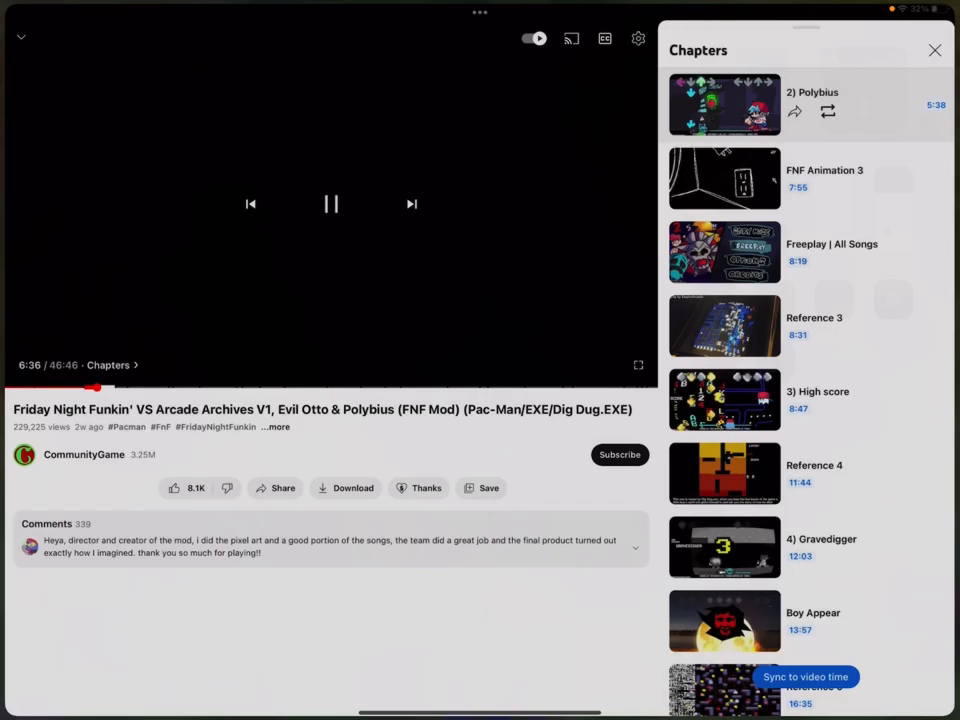
- Return to the home screen through the App Switcher and launch the YouTube app
key(home)
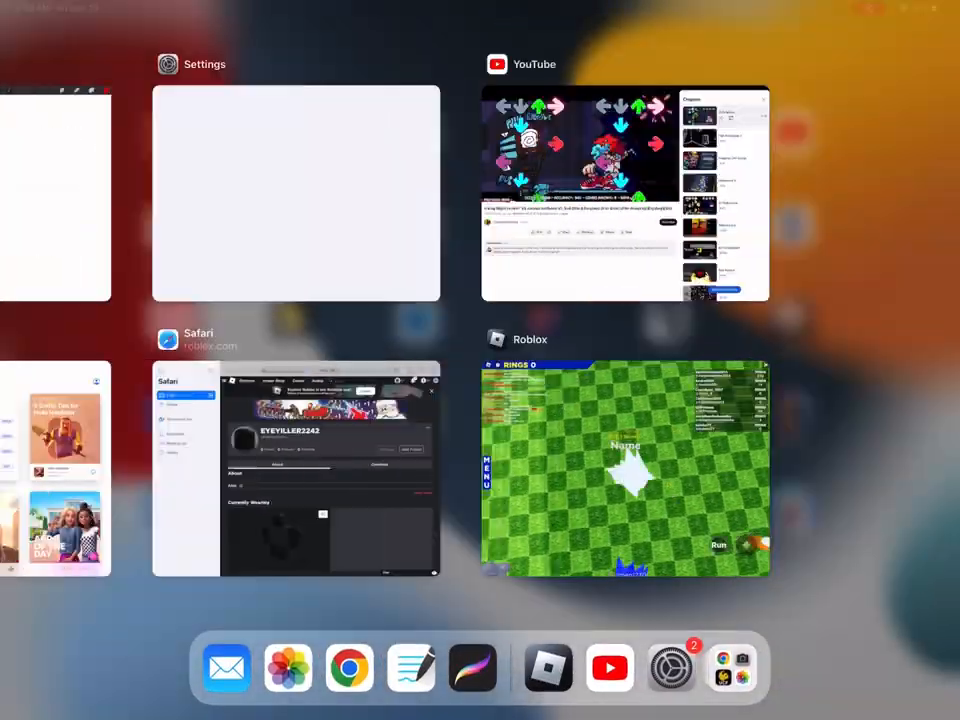
key(home)
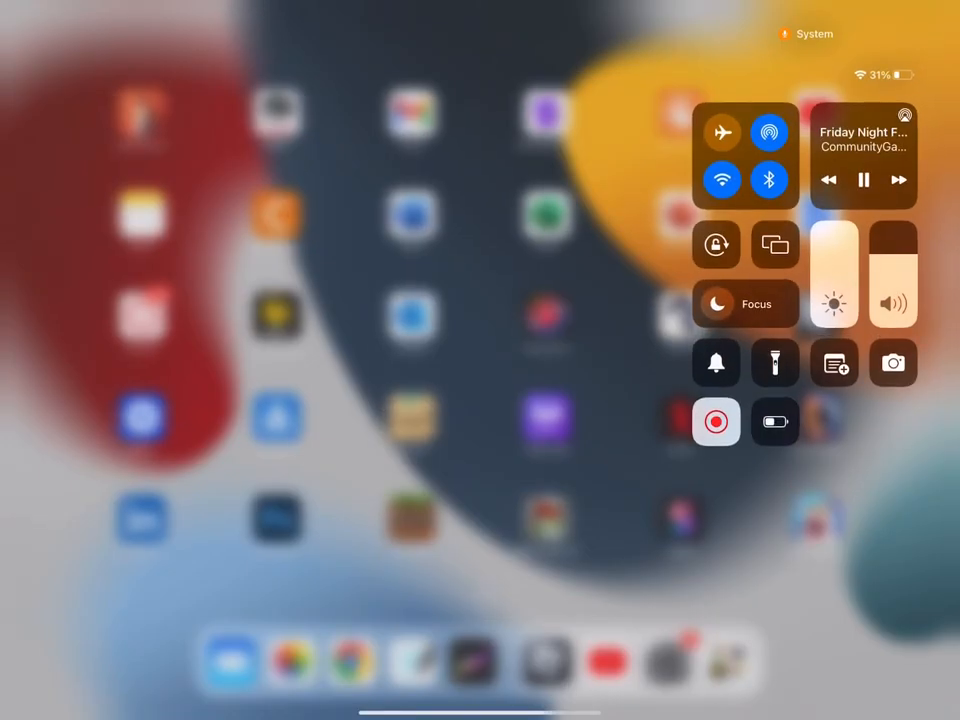
click(862, 156)
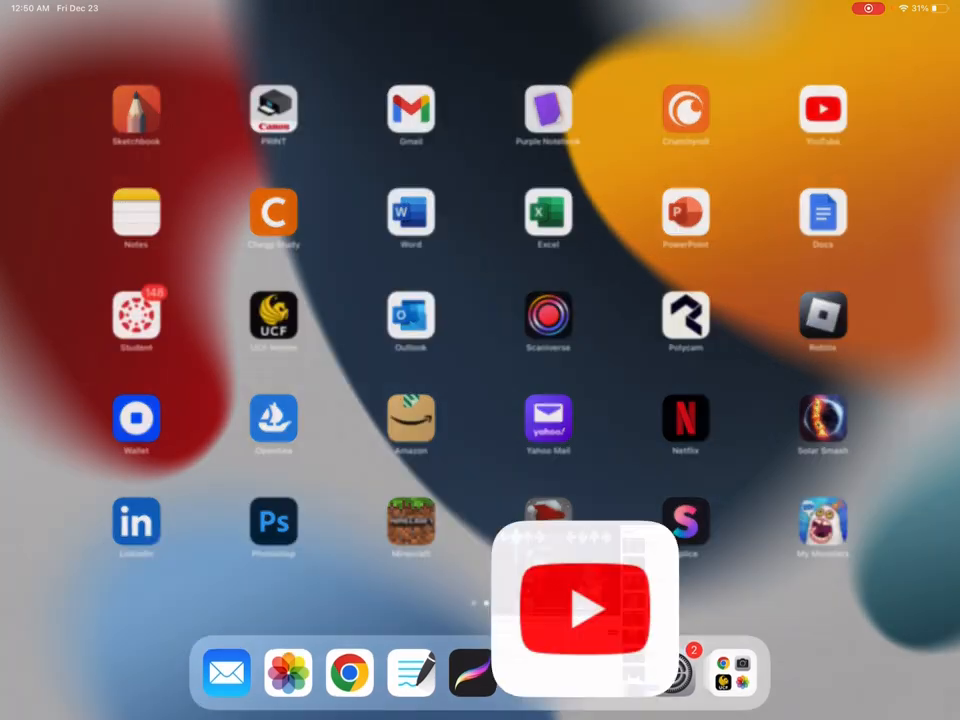
- Shrink the FNF Arcade Archives video into the miniplayer over the home feed
click(584, 610)
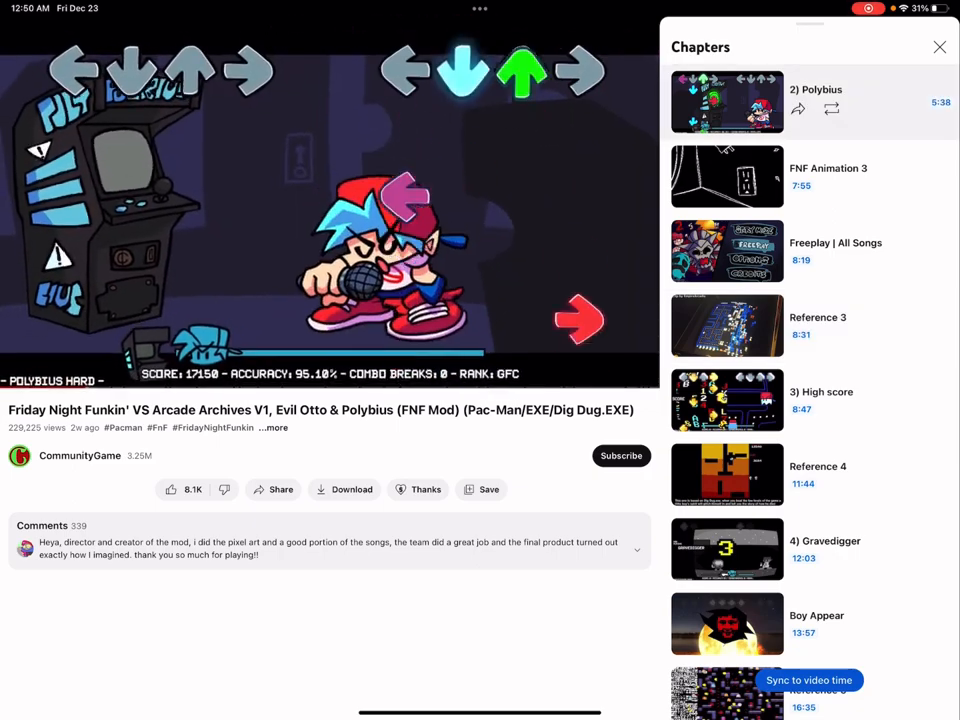
click(832, 108)
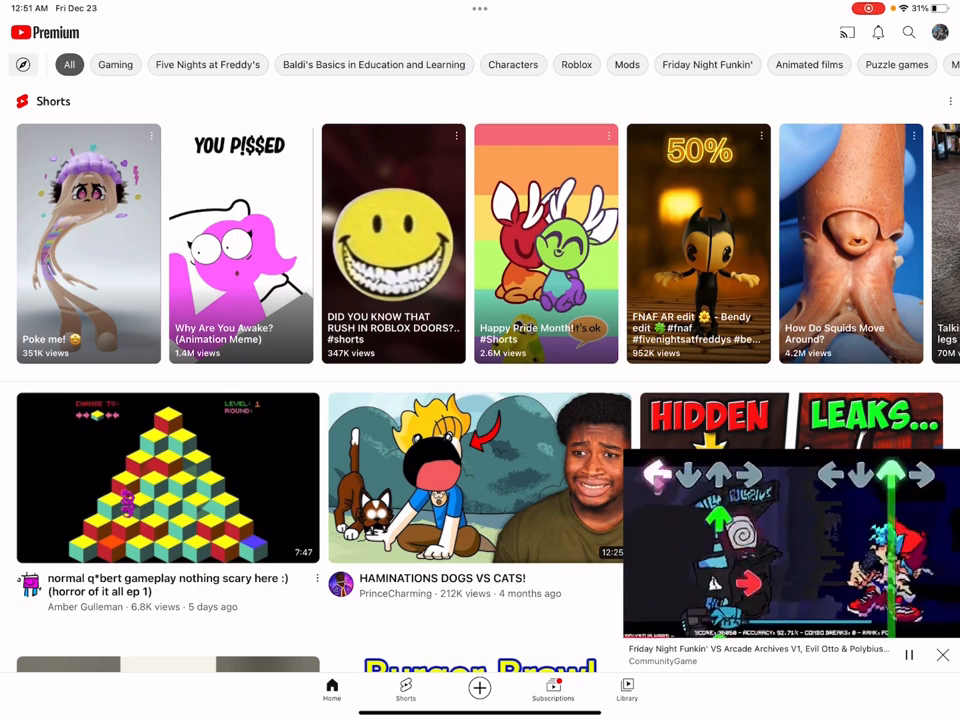
- Browse the home feed, then start a new YouTube search with voice dictation
scroll(down, 3)
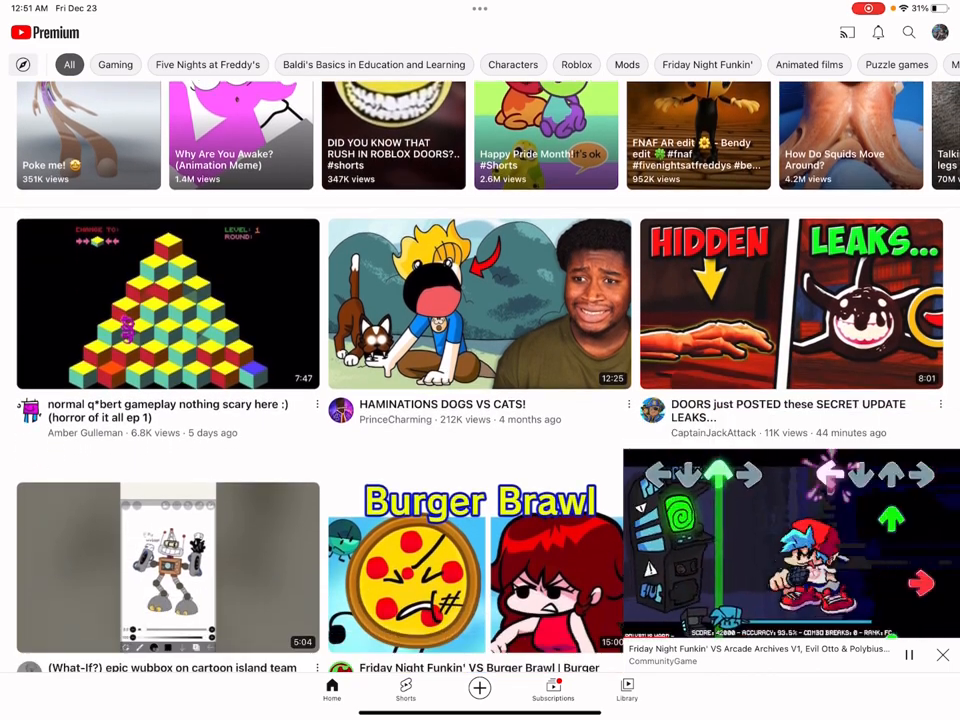
click(790, 544)
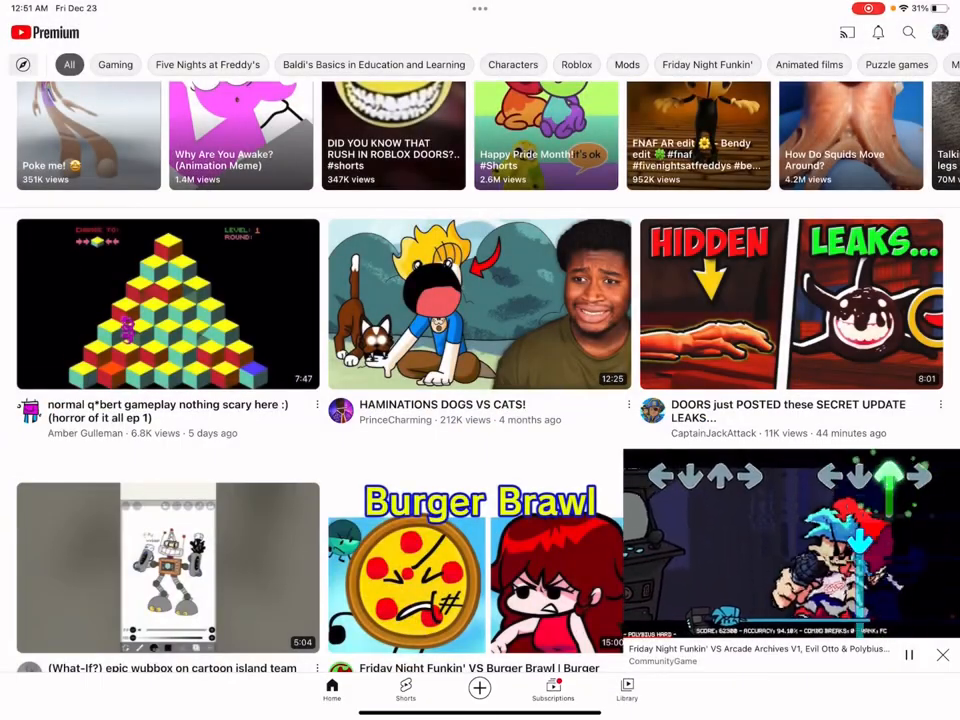
scroll(down, 3)
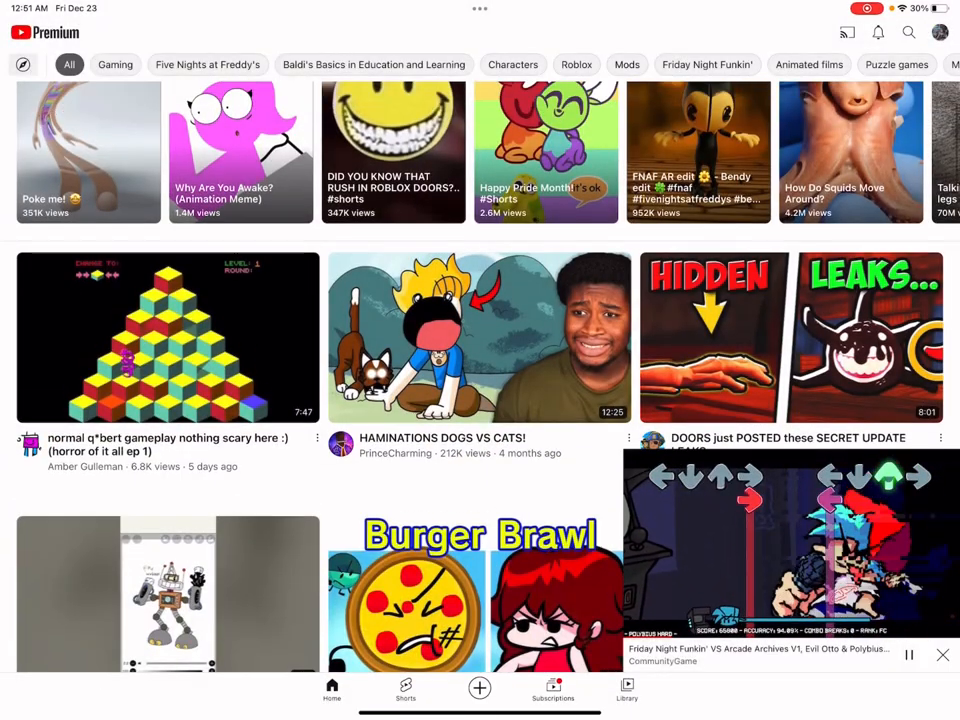
click(908, 32)
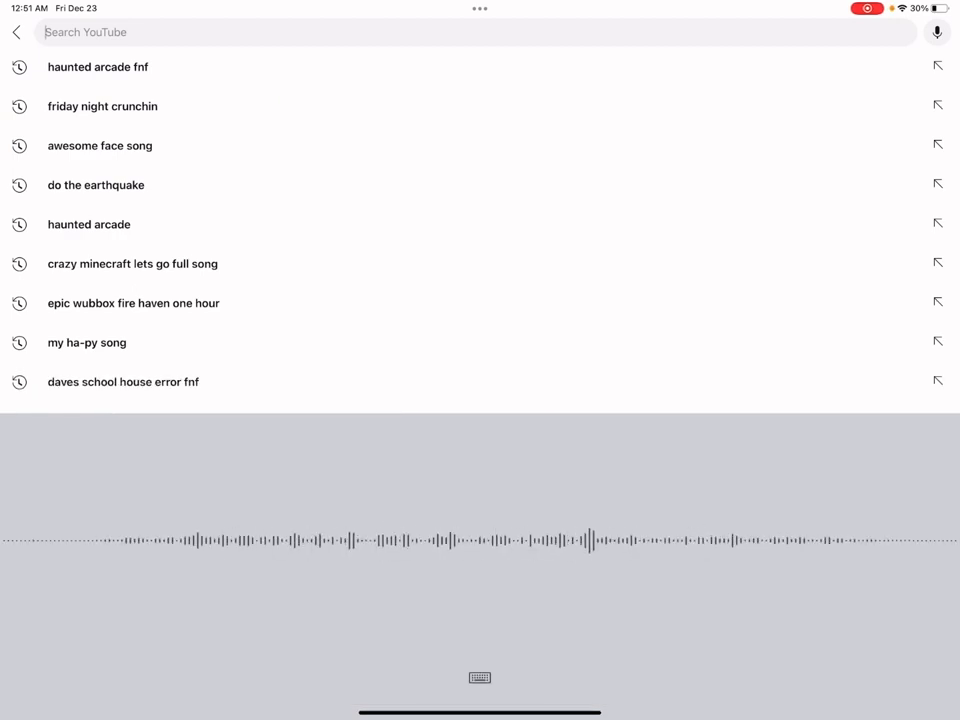
- Search 'How to play music' while watching videos, then move to YouTube's site in Chrome
text(How to play music while you're watching videos on youtube)
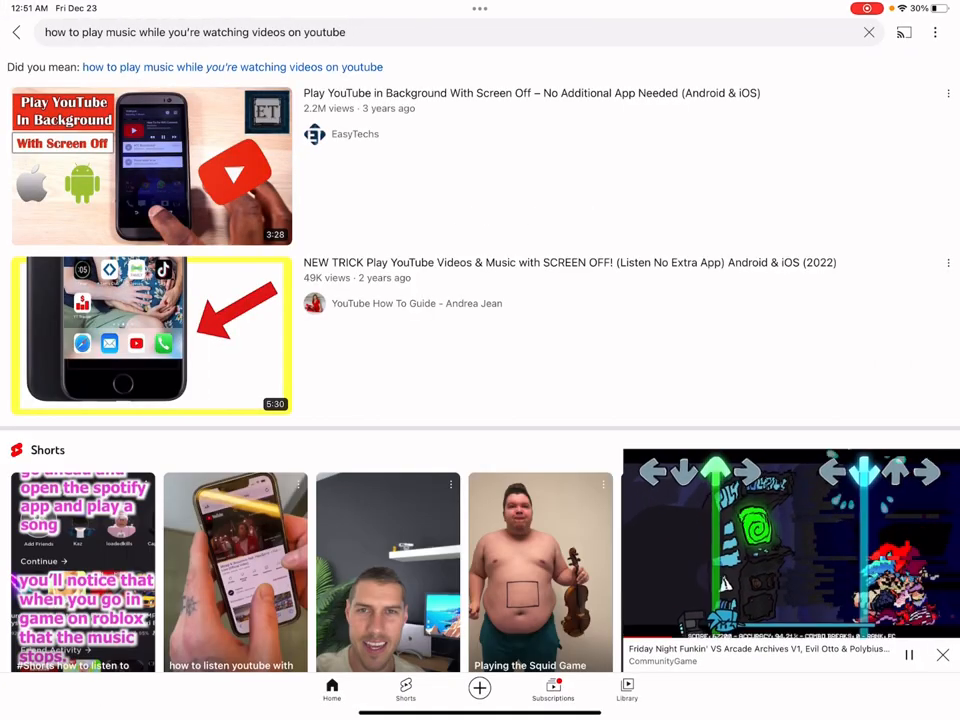
click(152, 168)
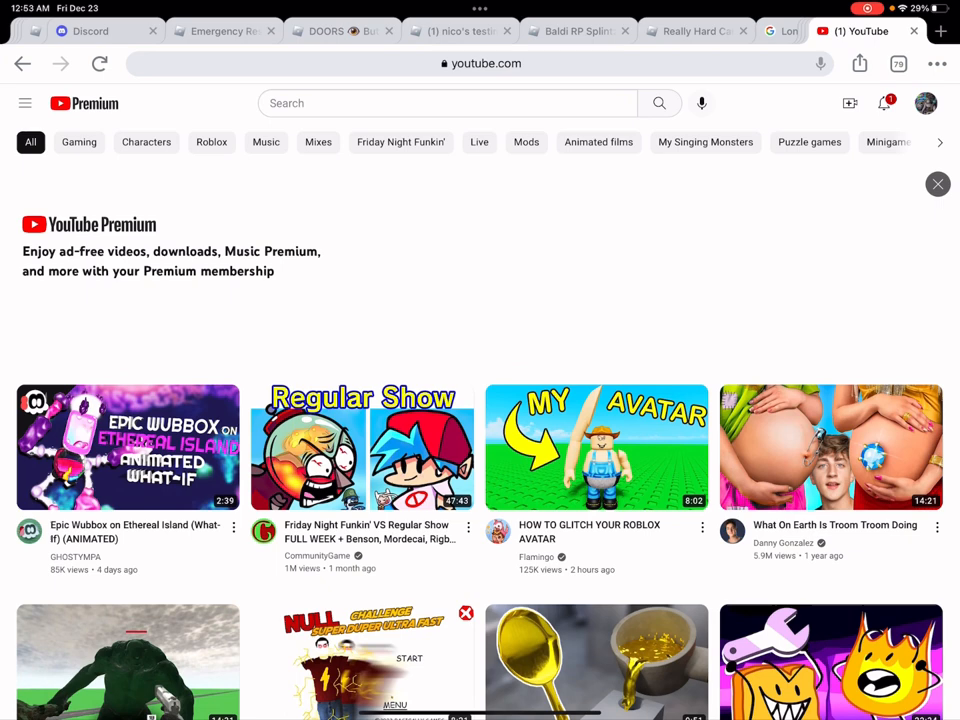
- Search the YouTube site for 'haunted arcade' and choose the 'haunted arcade fnf' suggestion
click(448, 104)
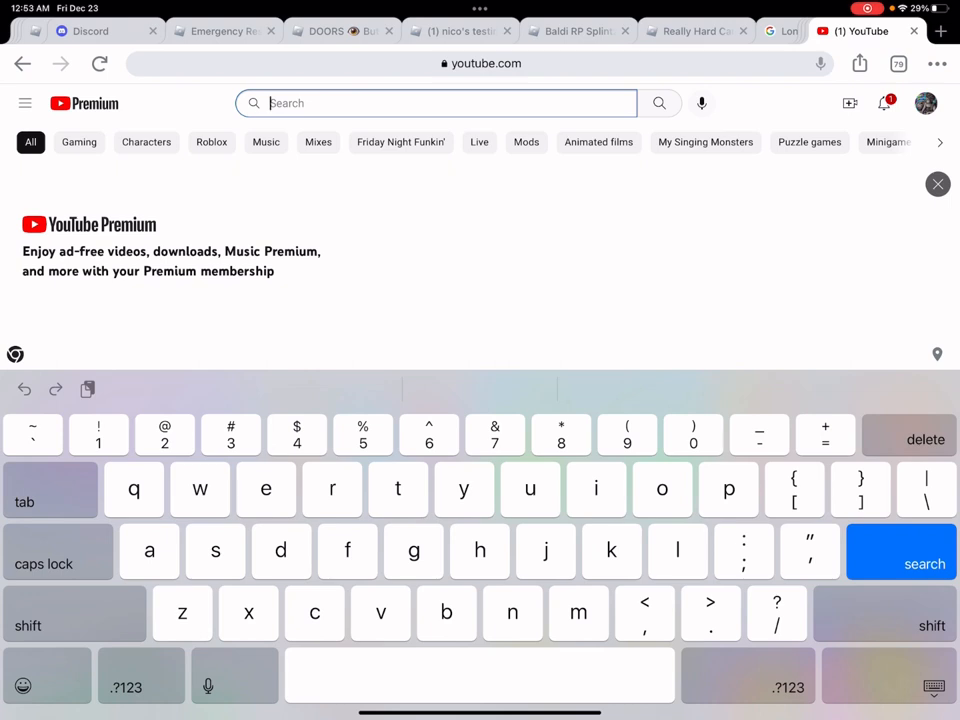
text(hant)
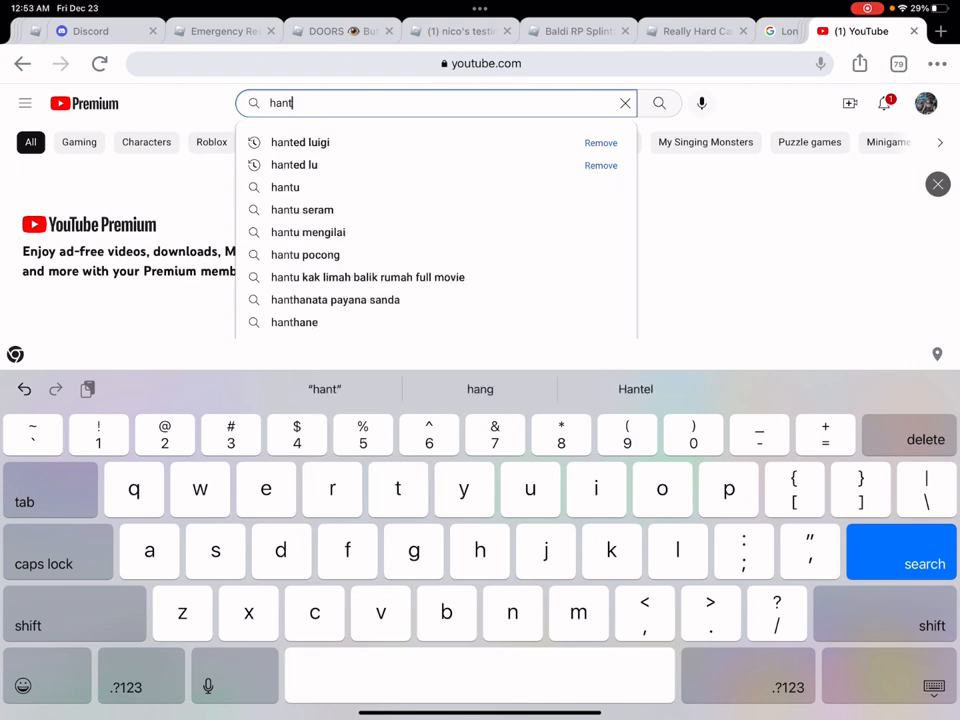
text(ed)
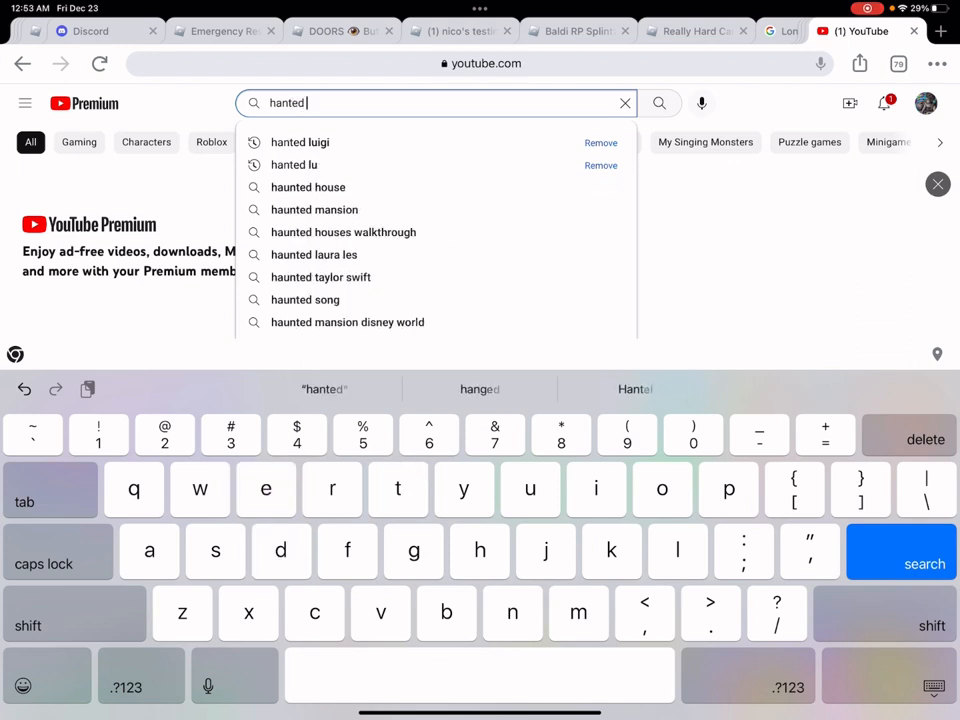
text(arcade)
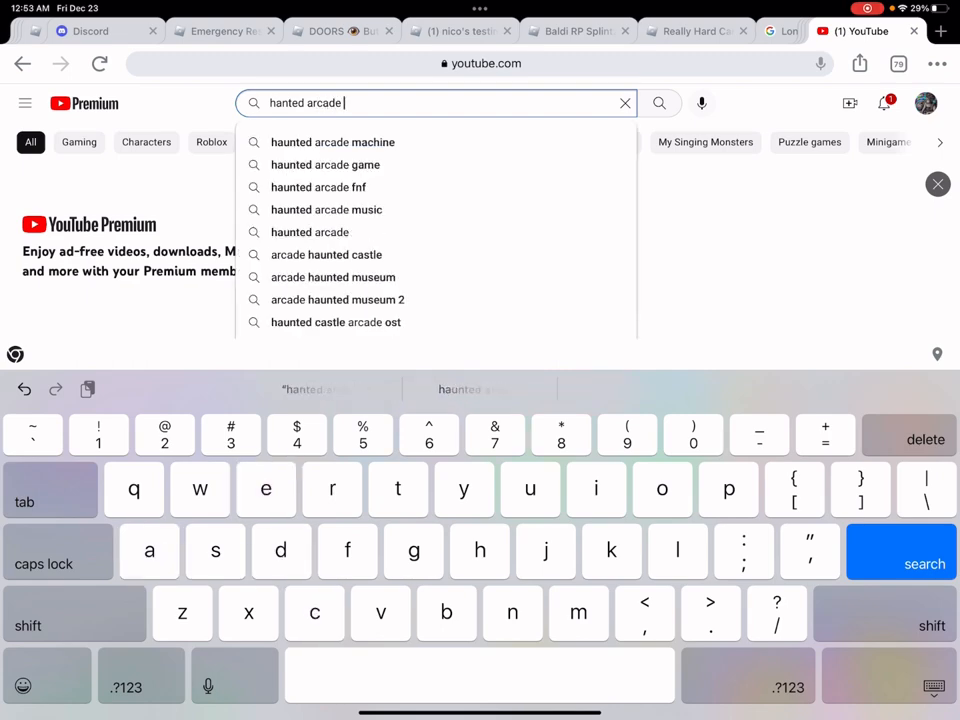
click(318, 188)
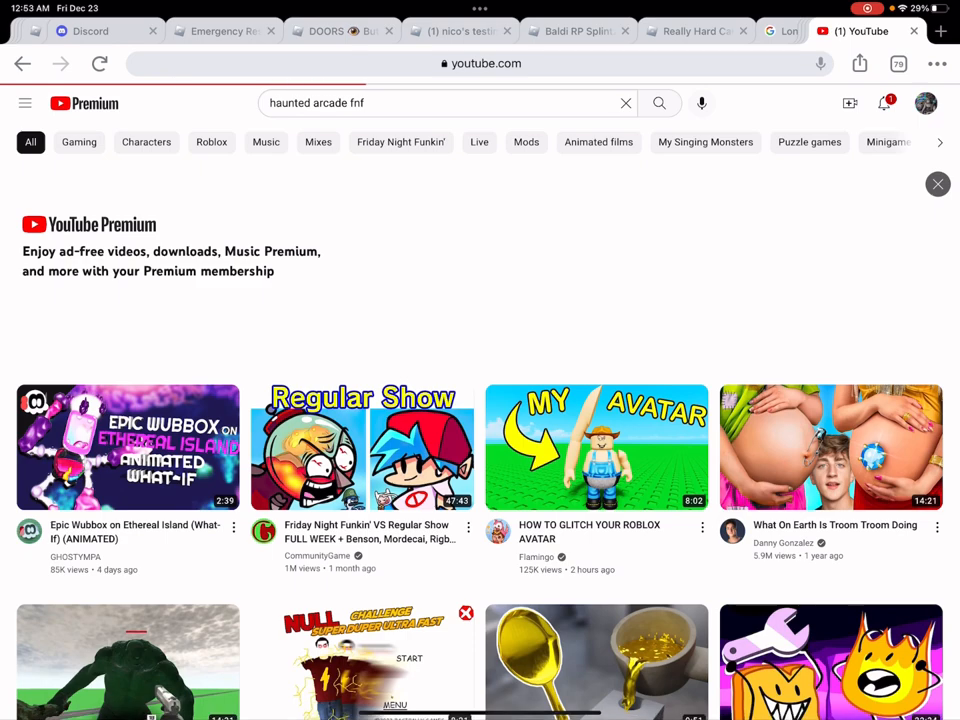
- Open the Haunted Arcade FNF video result, then switch to Chrome's New Tab window
click(660, 104)
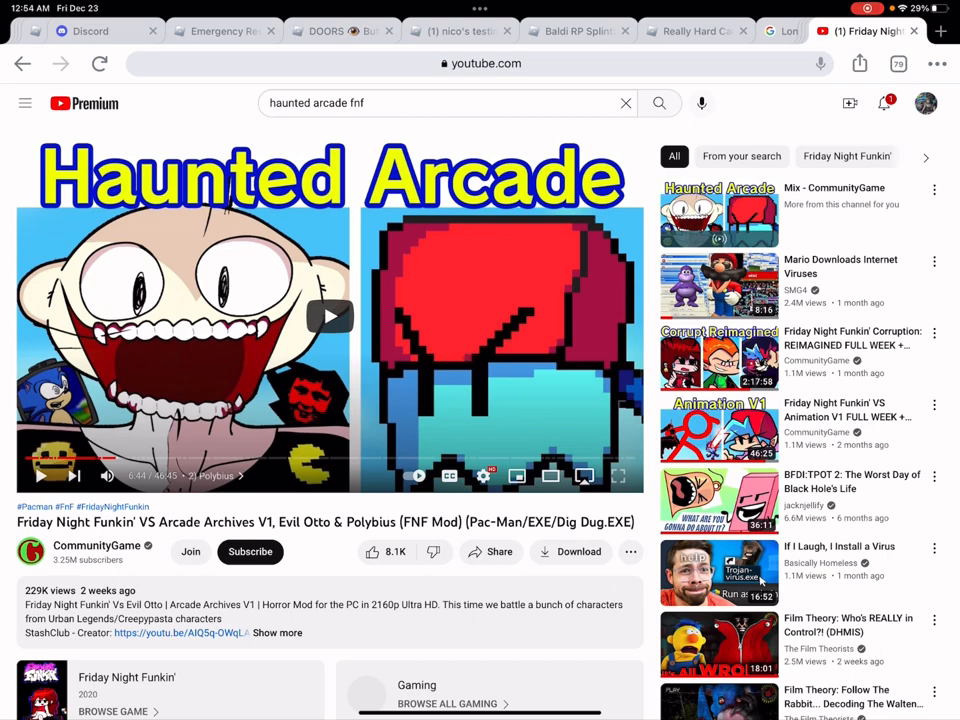
scroll(down, 3)
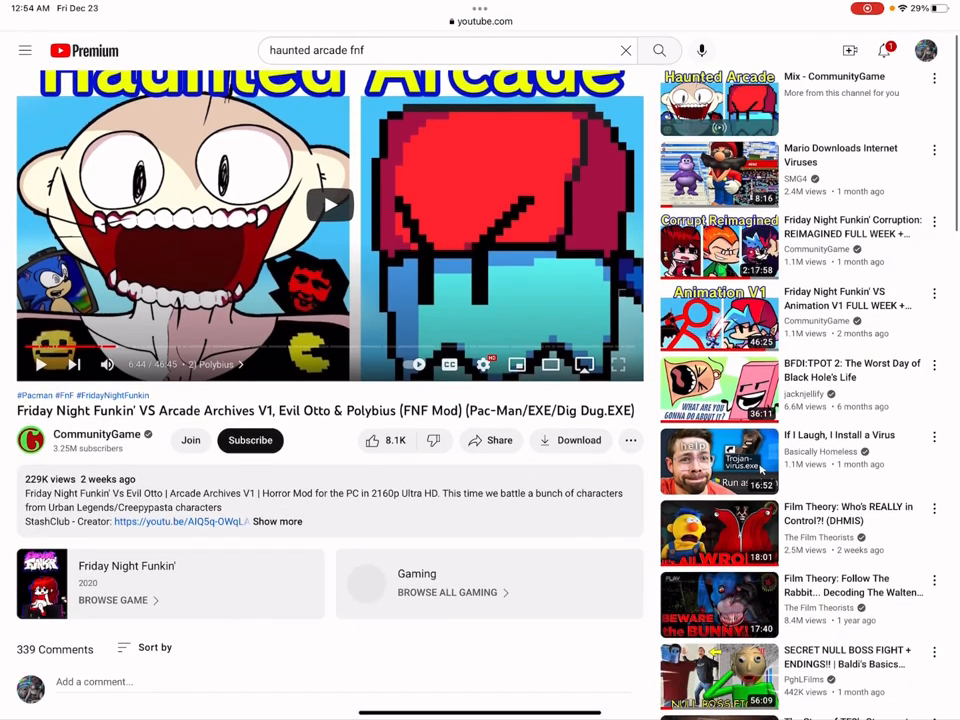
click(328, 204)
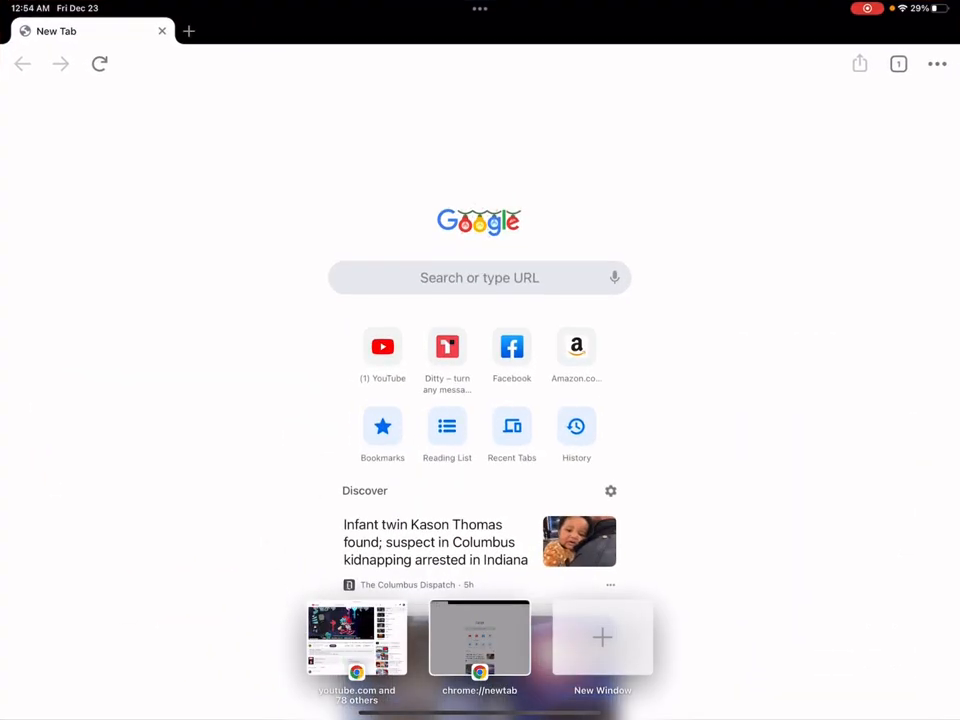
- Switch among the open Chrome windows back to the new tab window
click(356, 638)
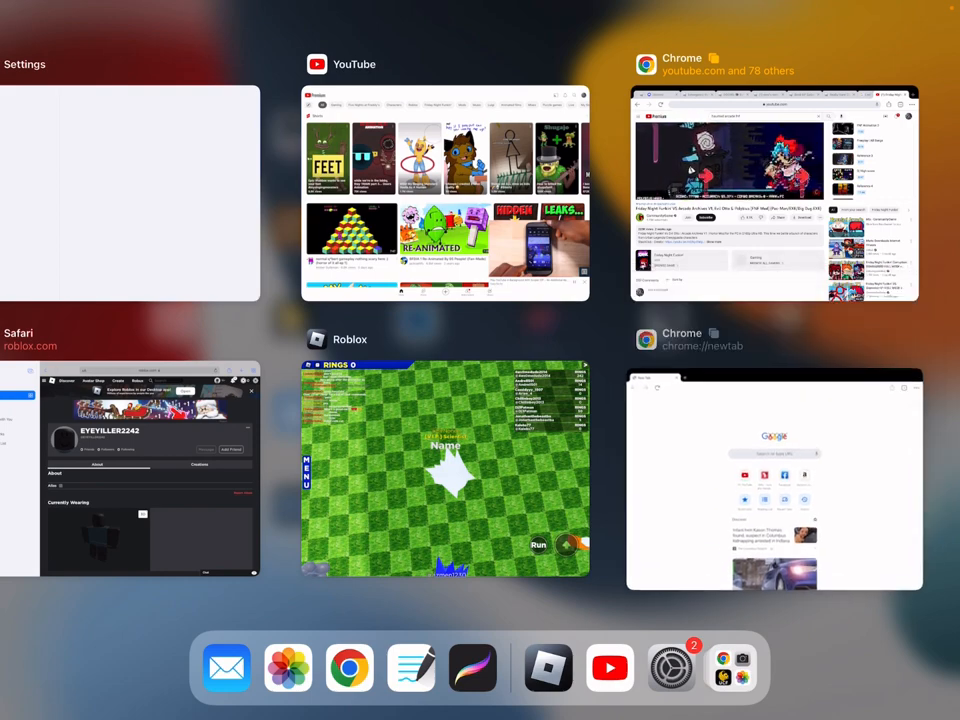
click(774, 482)
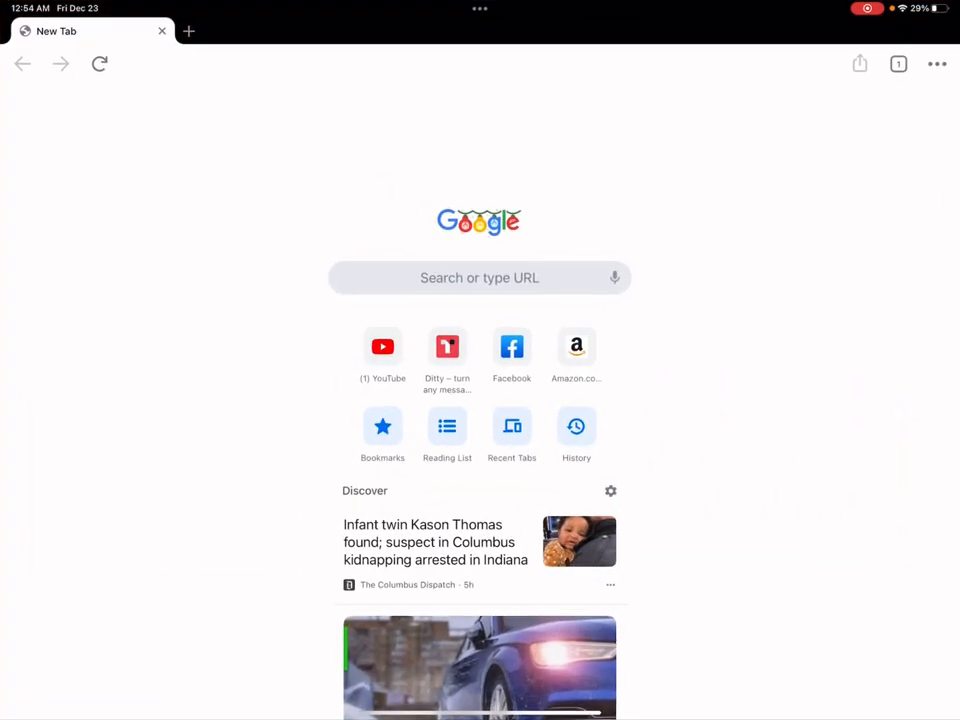
click(896, 64)
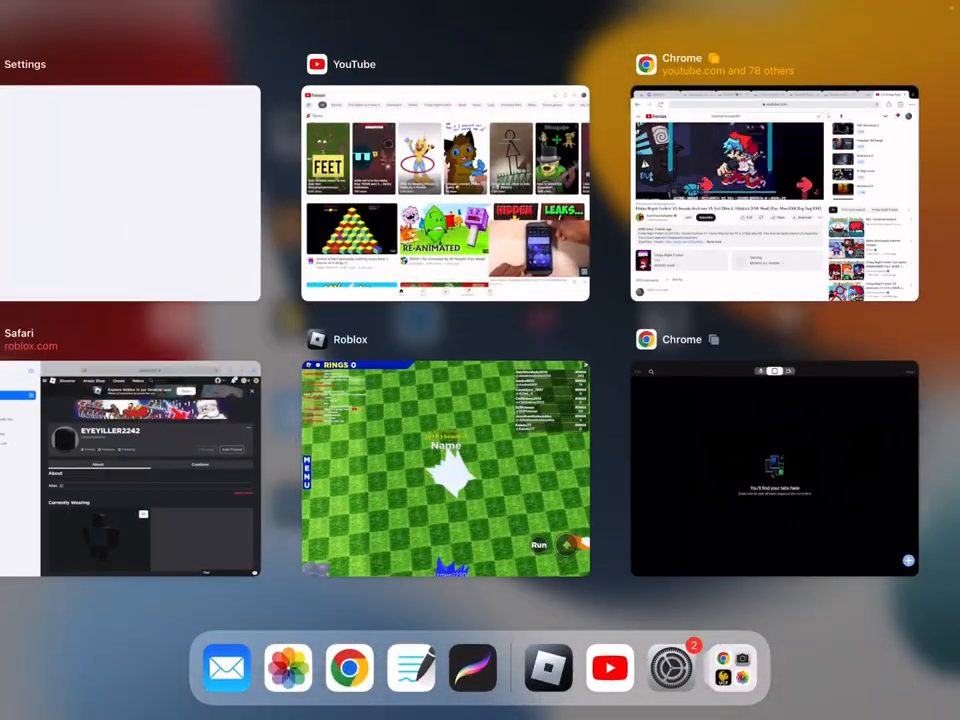
click(772, 470)
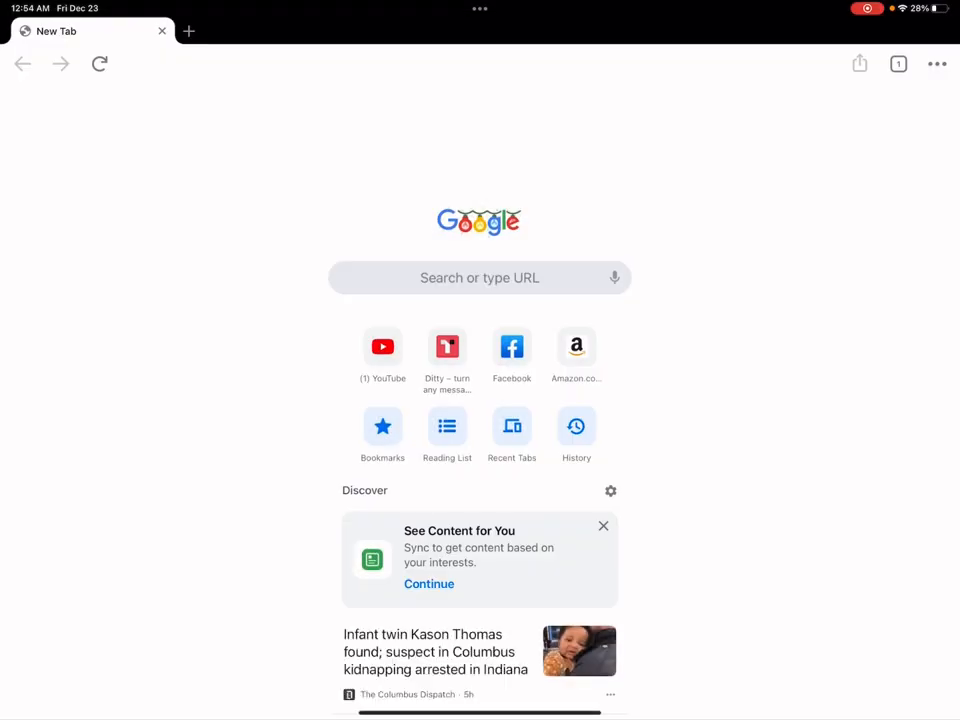
- Clear browsing history, cookies and cached files for all time from Chrome's ⋯ menu
click(936, 64)
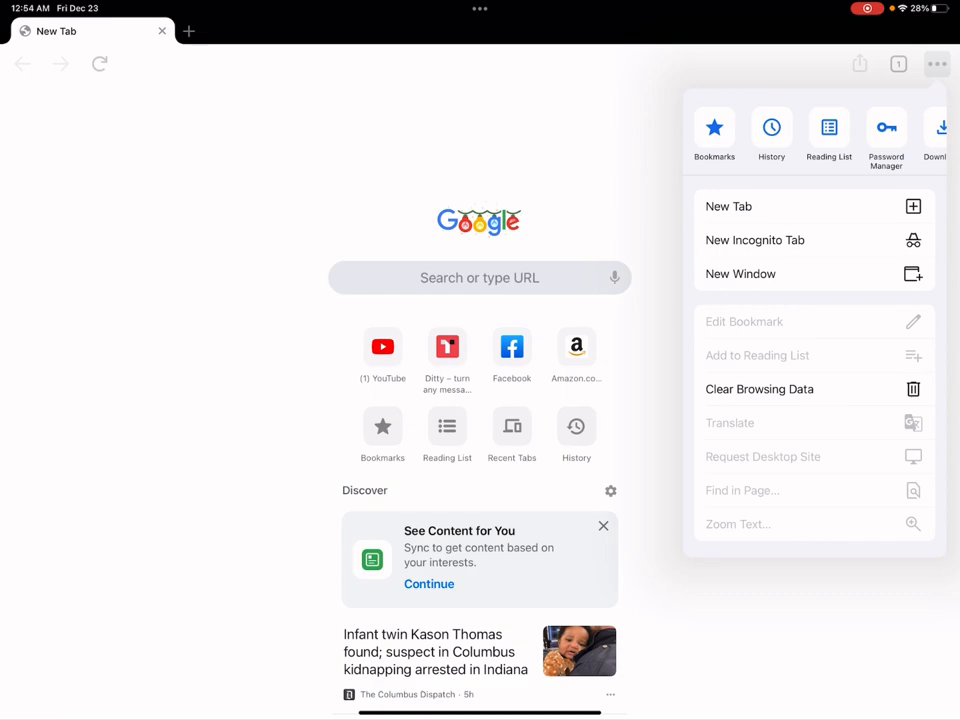
click(760, 388)
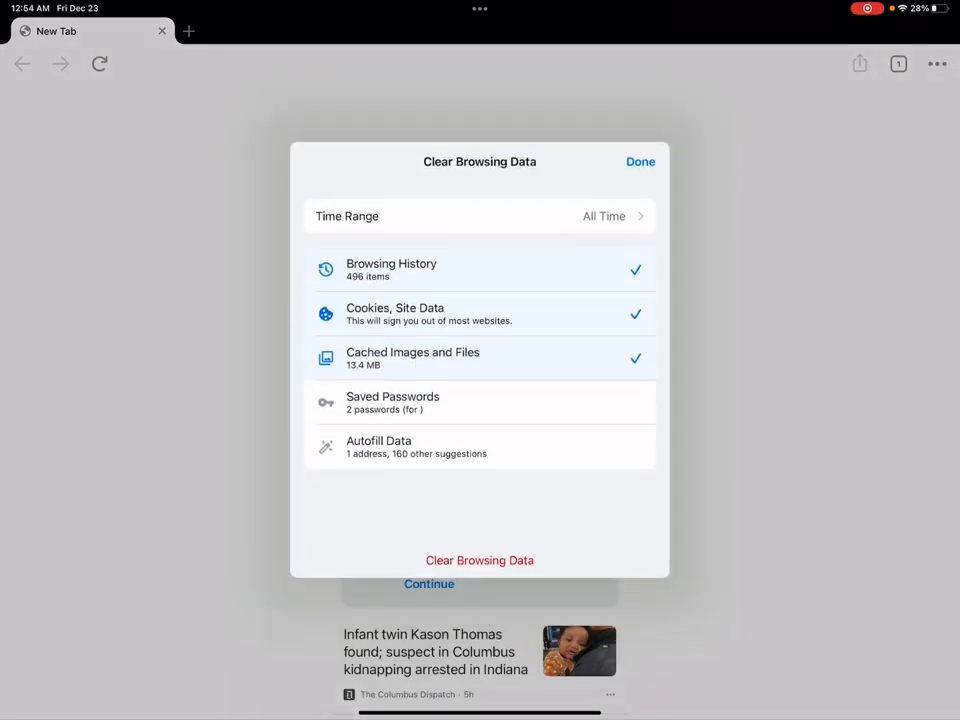
click(640, 160)
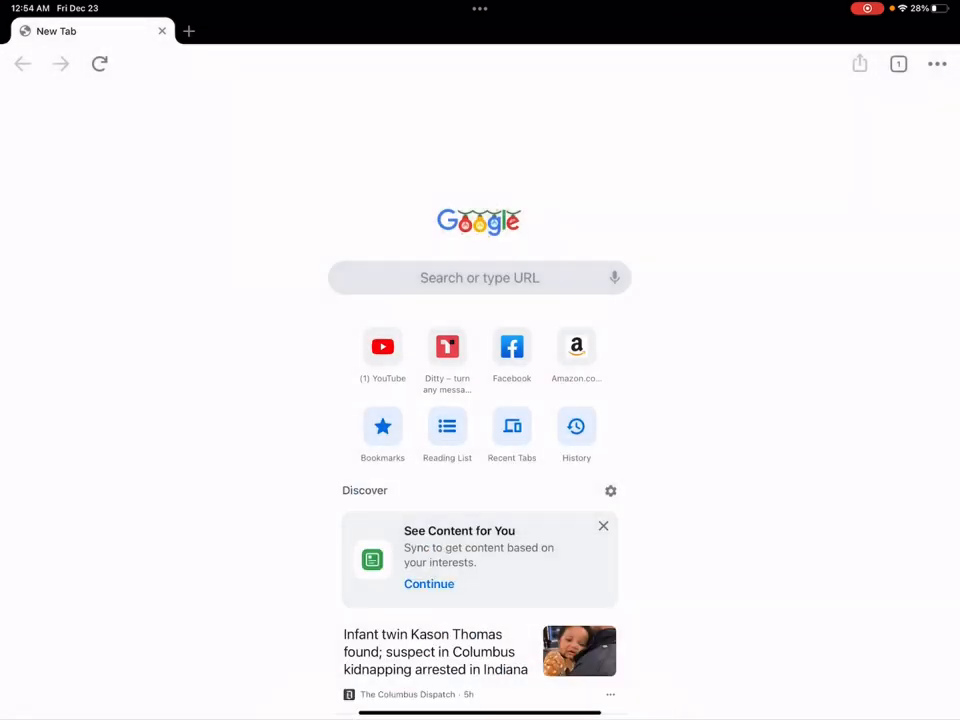
- Briefly focus the address bar, then reopen Chrome's ⋯ options list
click(480, 276)
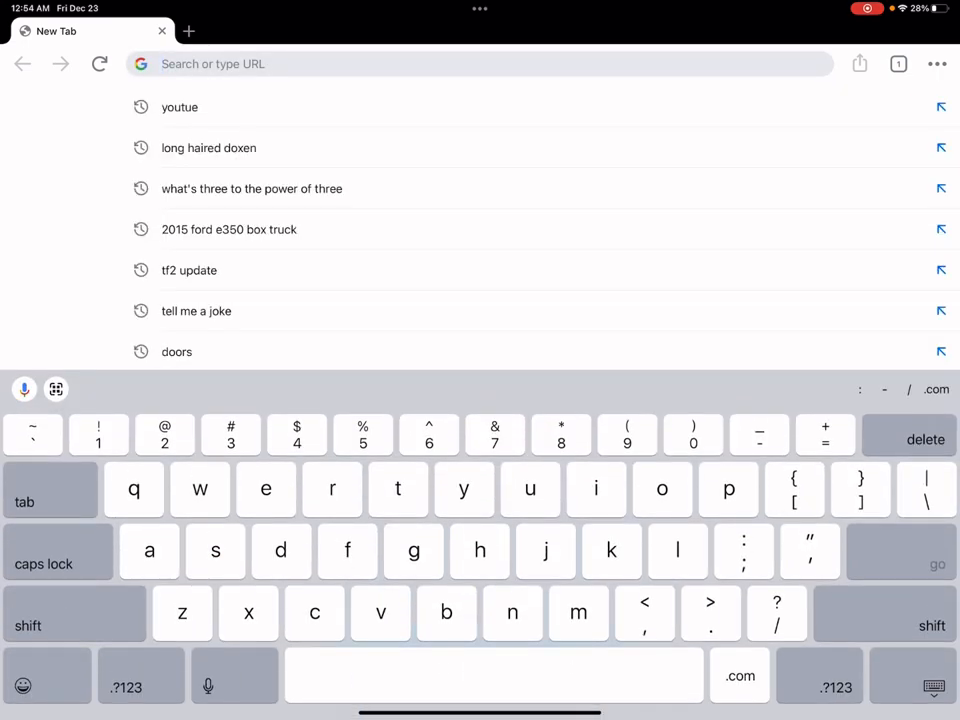
click(936, 64)
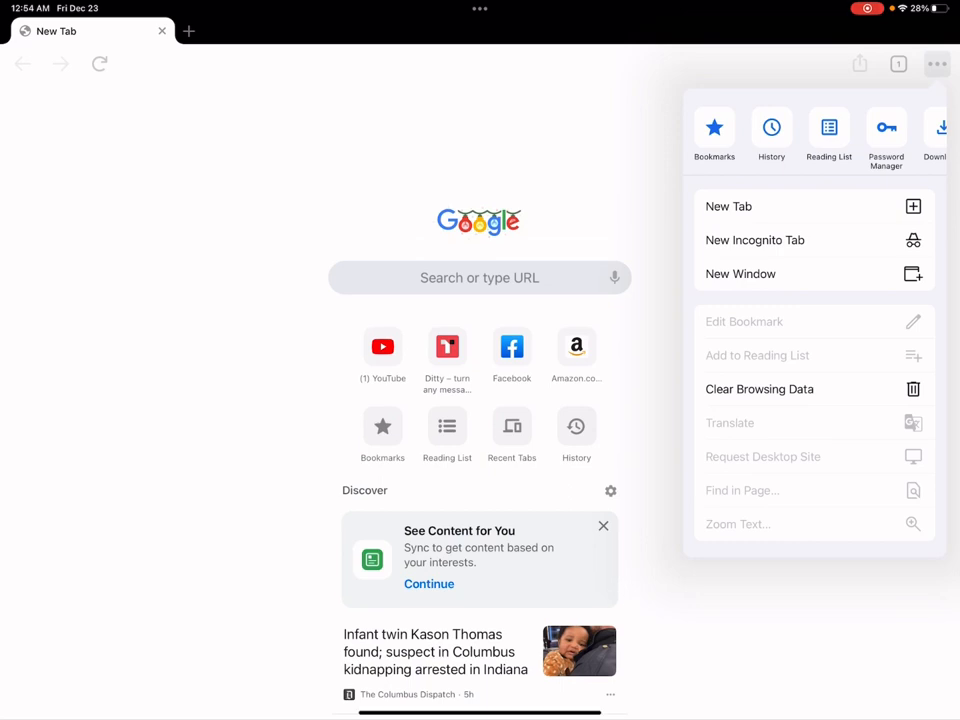